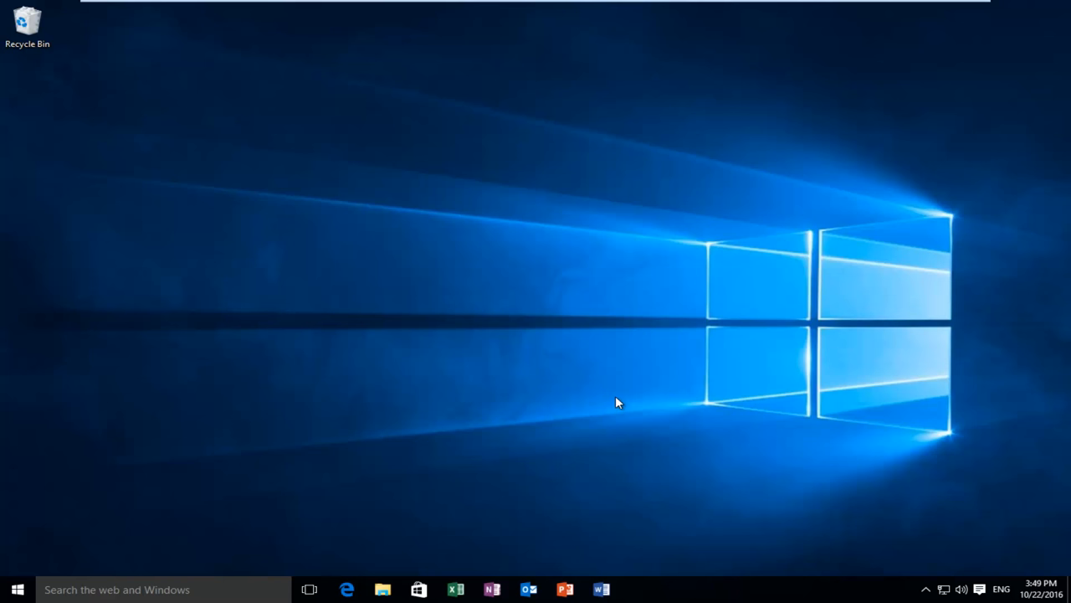
{"action": "mouse_move", "coordinate": [618, 402]}
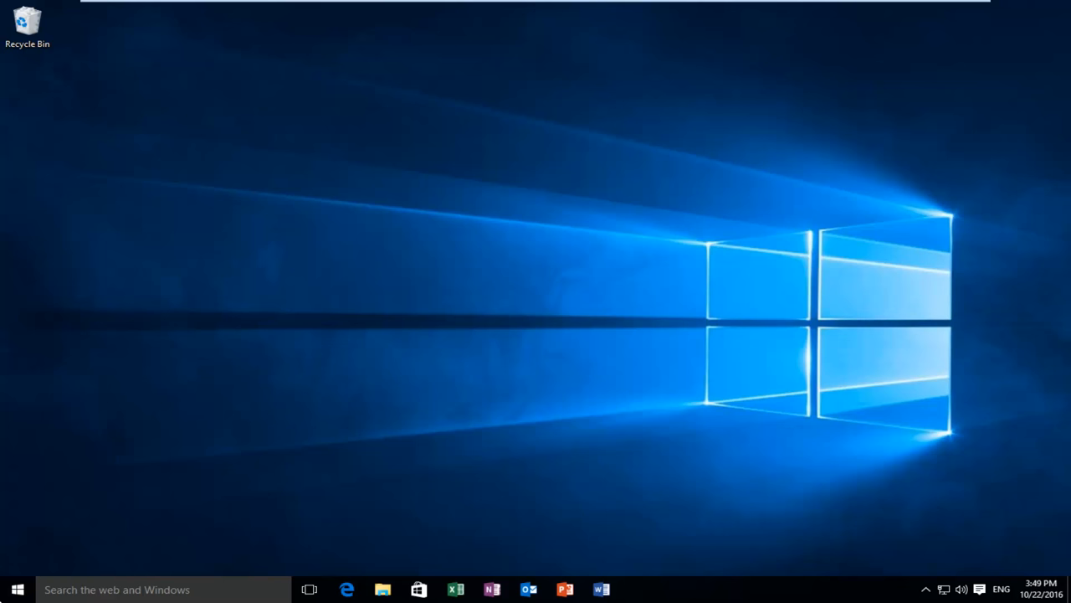
Reach Personalization's Themes page via Start, Settings and the left-pane Themes entry.
{"action": "left_click", "coordinate": [17, 590]}
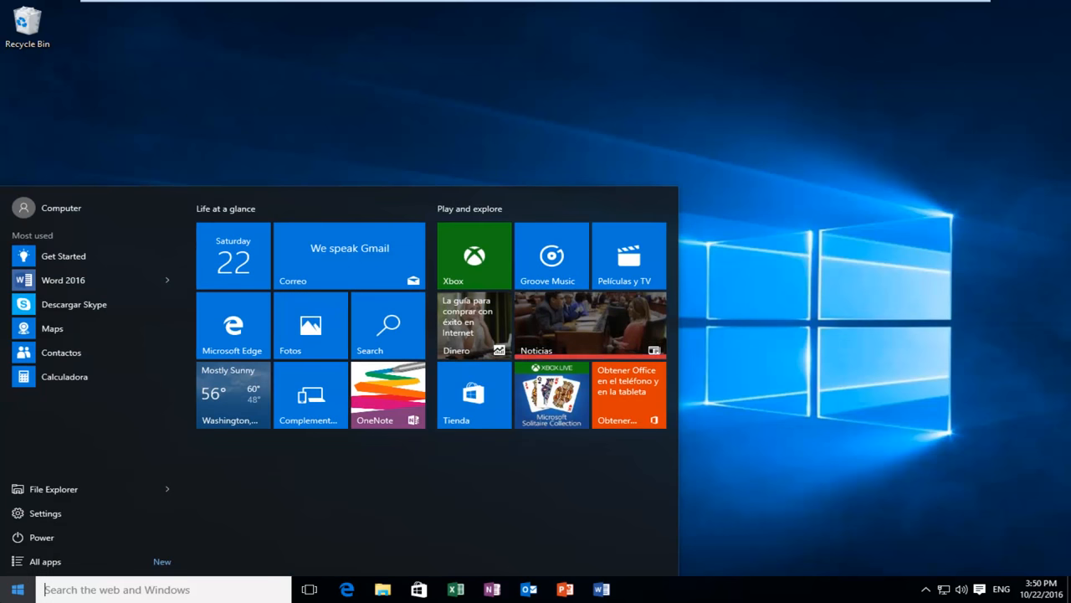
{"action": "mouse_move", "coordinate": [45, 512]}
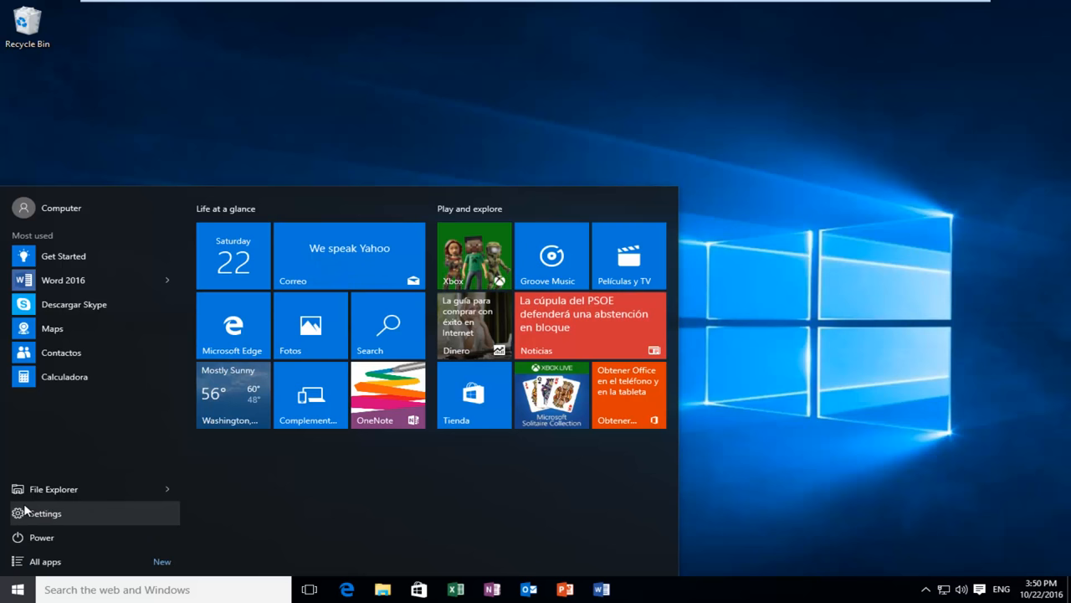
{"action": "left_click", "coordinate": [43, 512]}
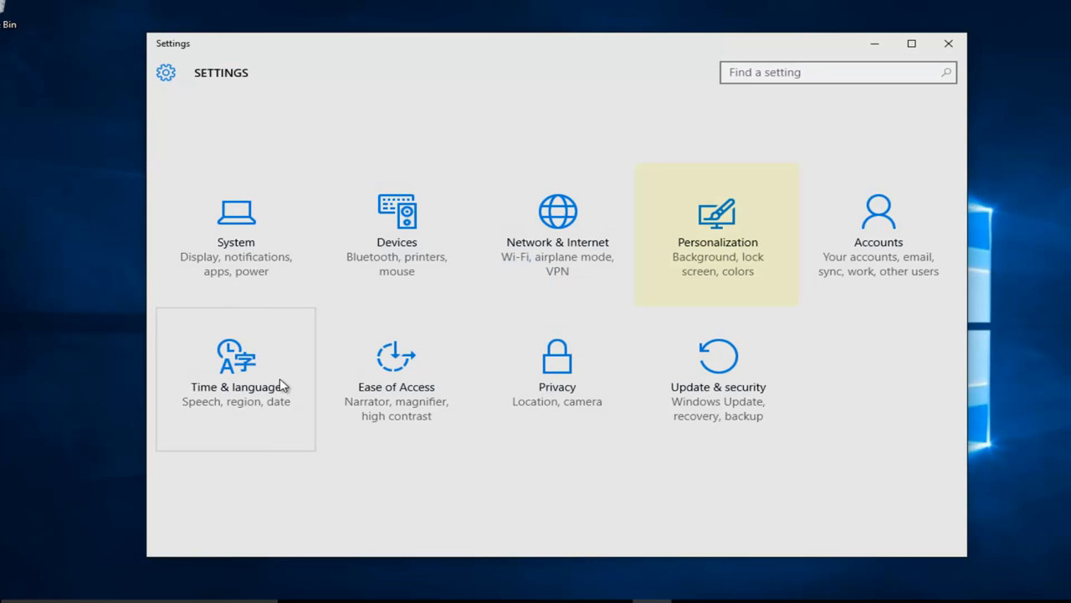
{"action": "mouse_move", "coordinate": [676, 266]}
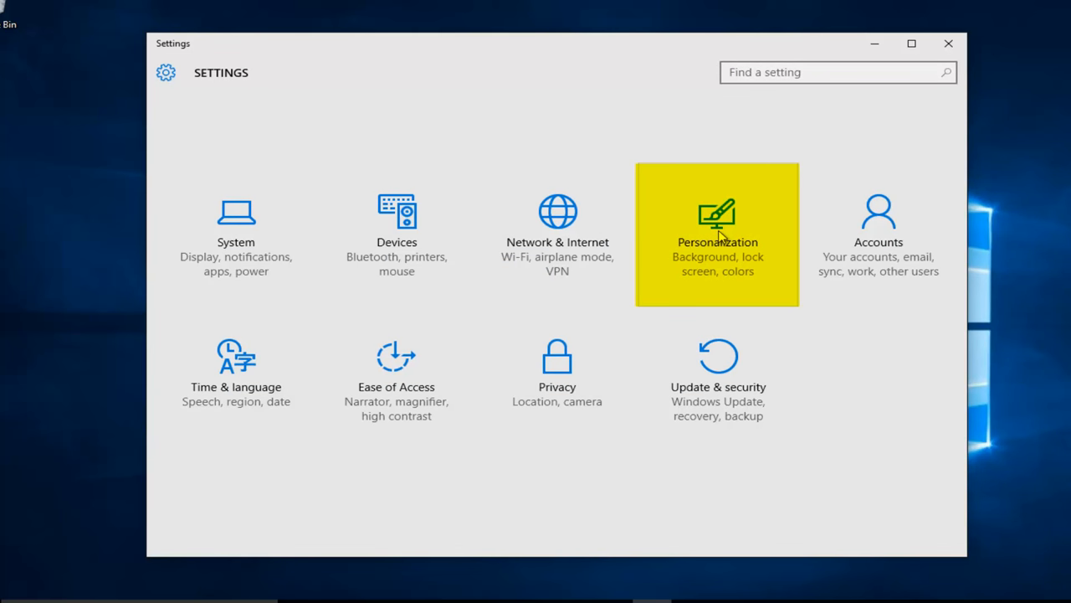
{"action": "left_click", "coordinate": [716, 235]}
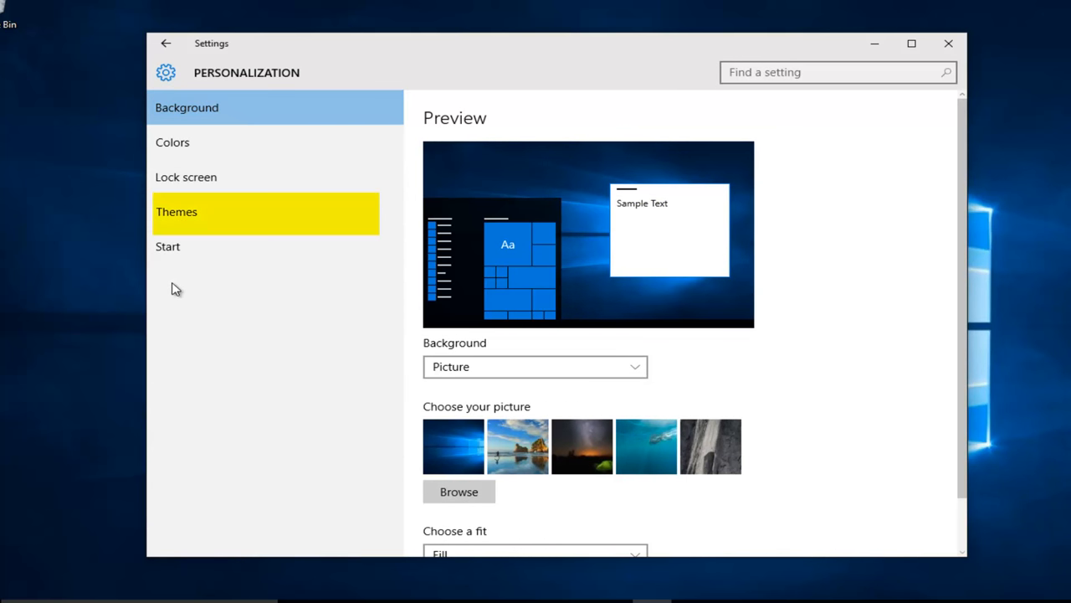
{"action": "mouse_move", "coordinate": [175, 244]}
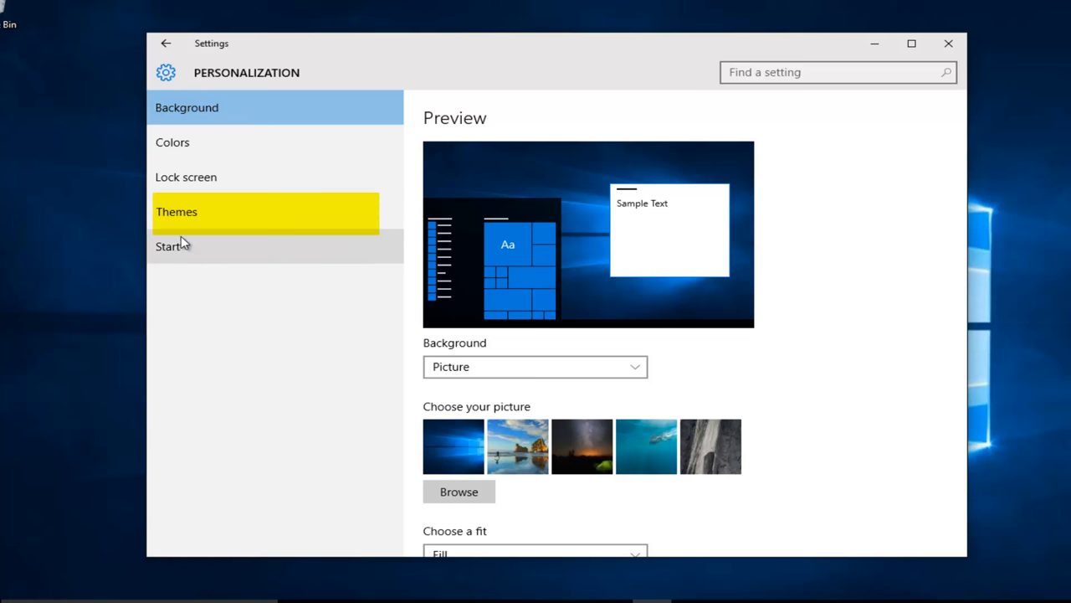
{"action": "left_click", "coordinate": [264, 211]}
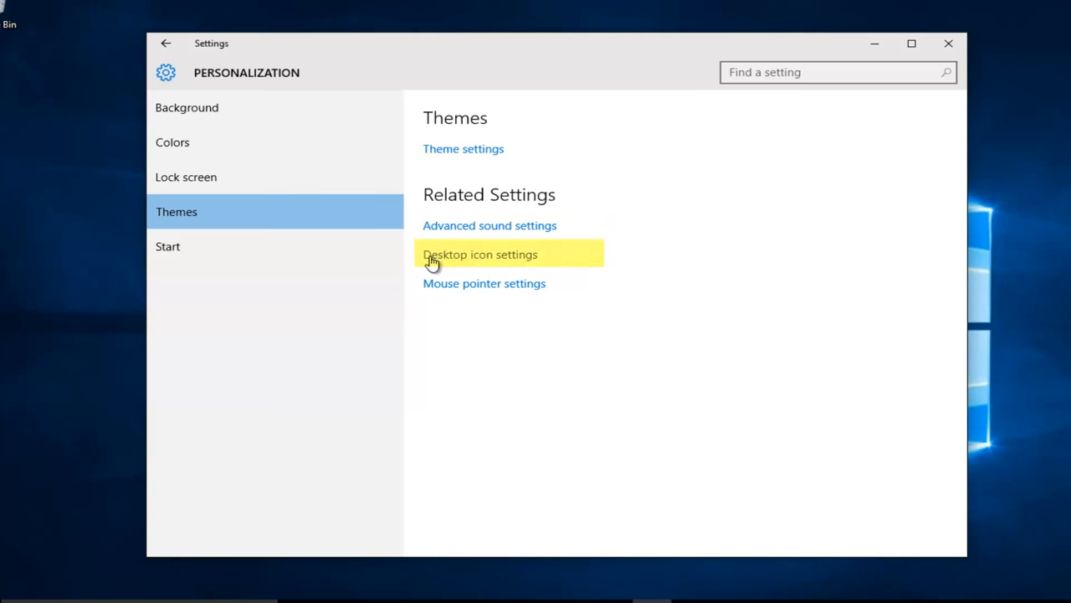
{"action": "mouse_move", "coordinate": [478, 261]}
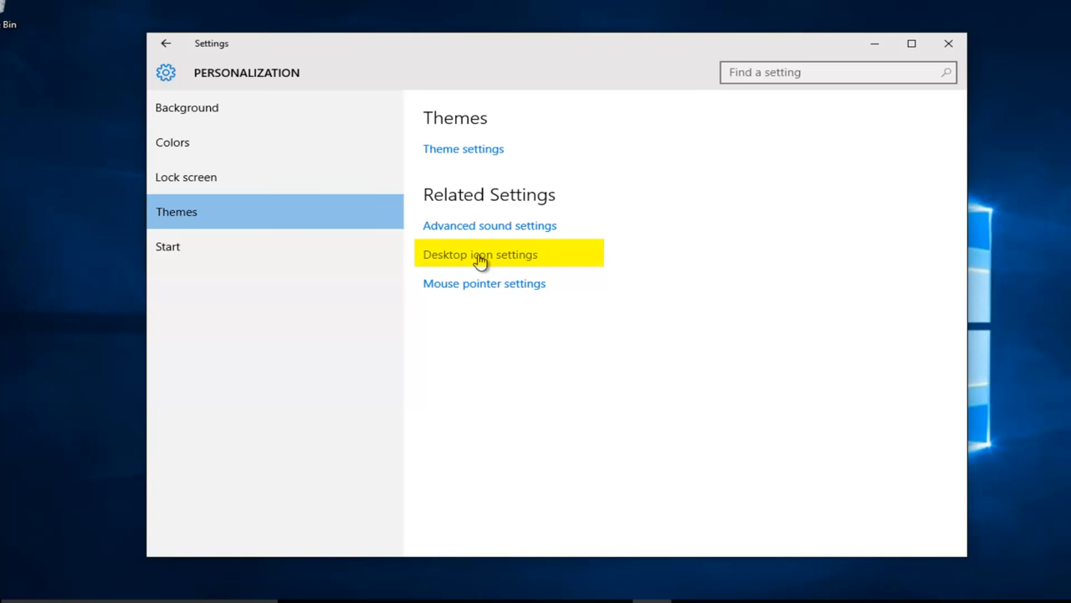
In Desktop Icon Settings keep Recycle Bin checked and bring up Change Icon for Recycle Bin (full).
{"action": "left_click", "coordinate": [479, 255]}
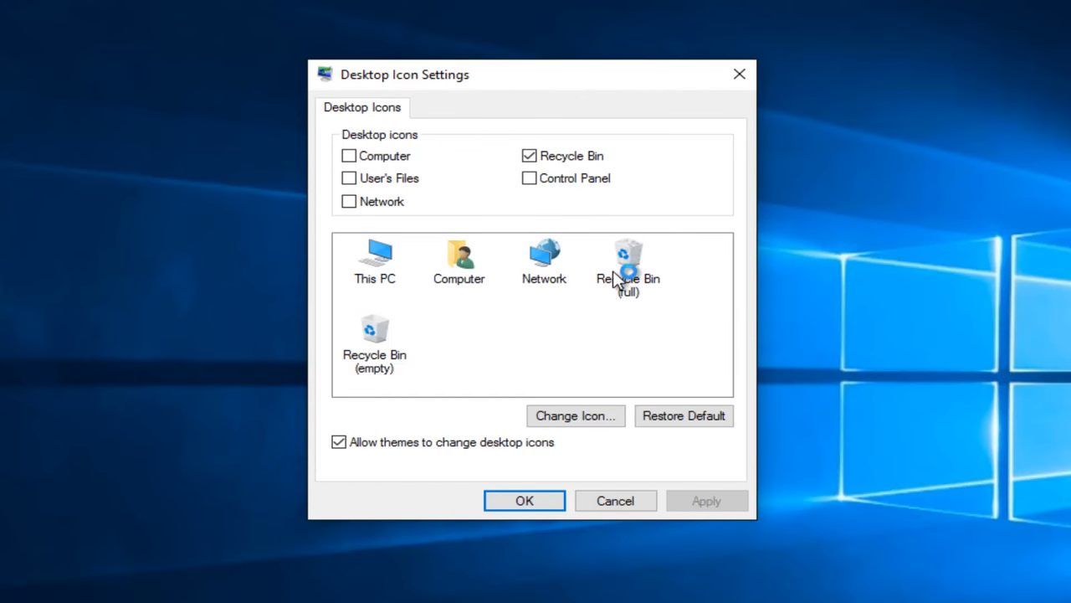
{"action": "left_click", "coordinate": [627, 261]}
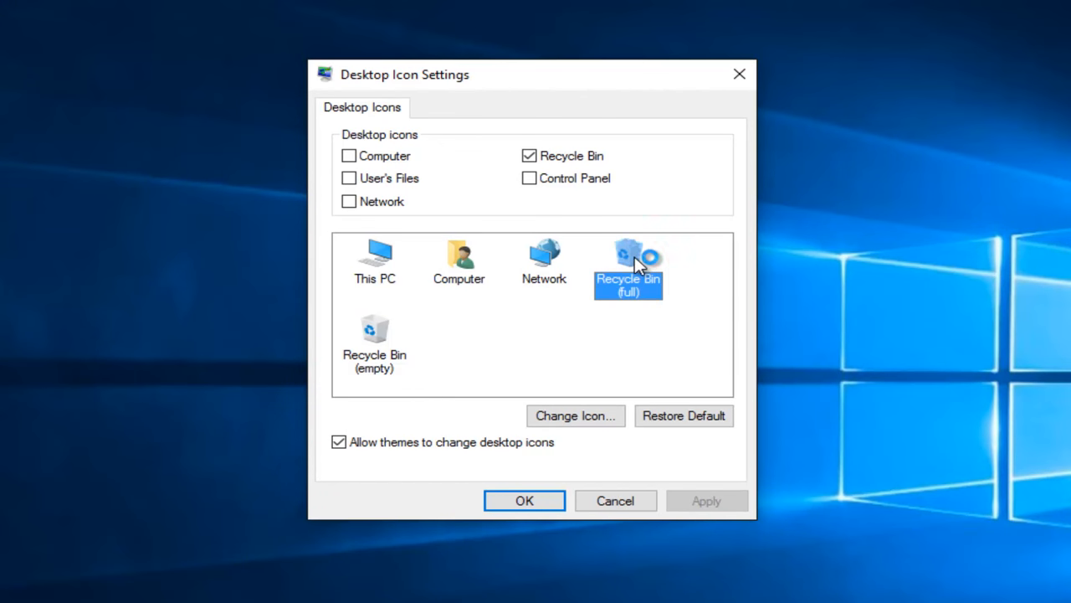
{"action": "mouse_move", "coordinate": [576, 415]}
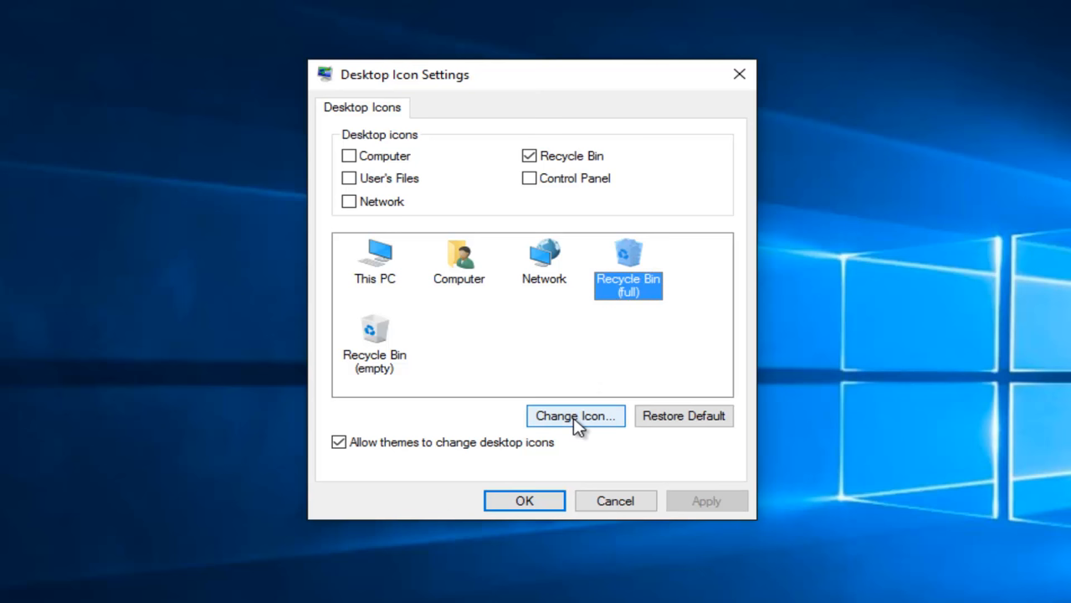
{"action": "mouse_move", "coordinate": [627, 284]}
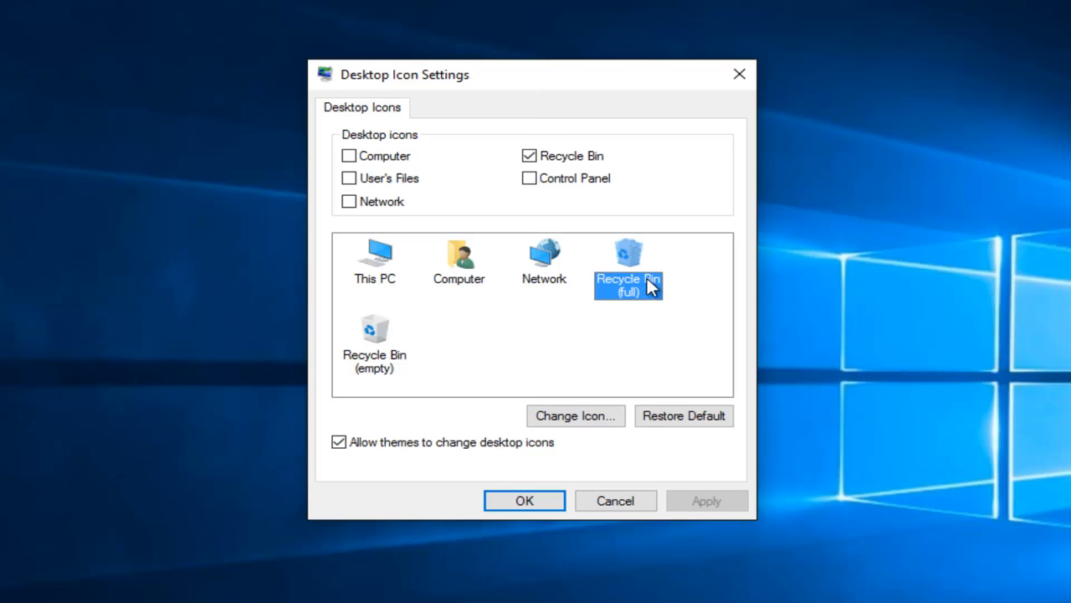
{"action": "mouse_move", "coordinate": [392, 346]}
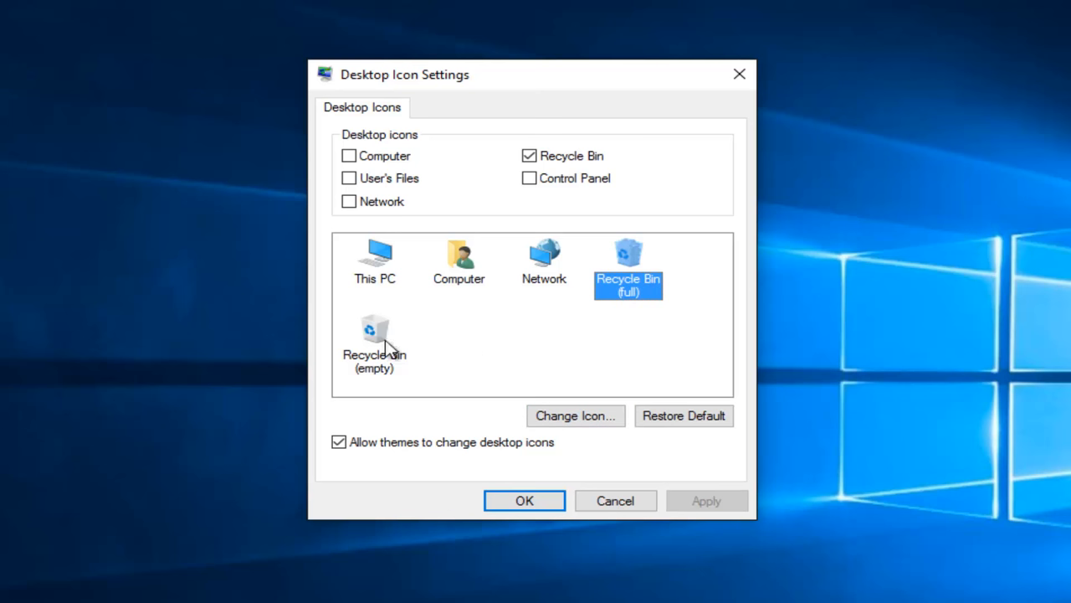
{"action": "mouse_move", "coordinate": [371, 383]}
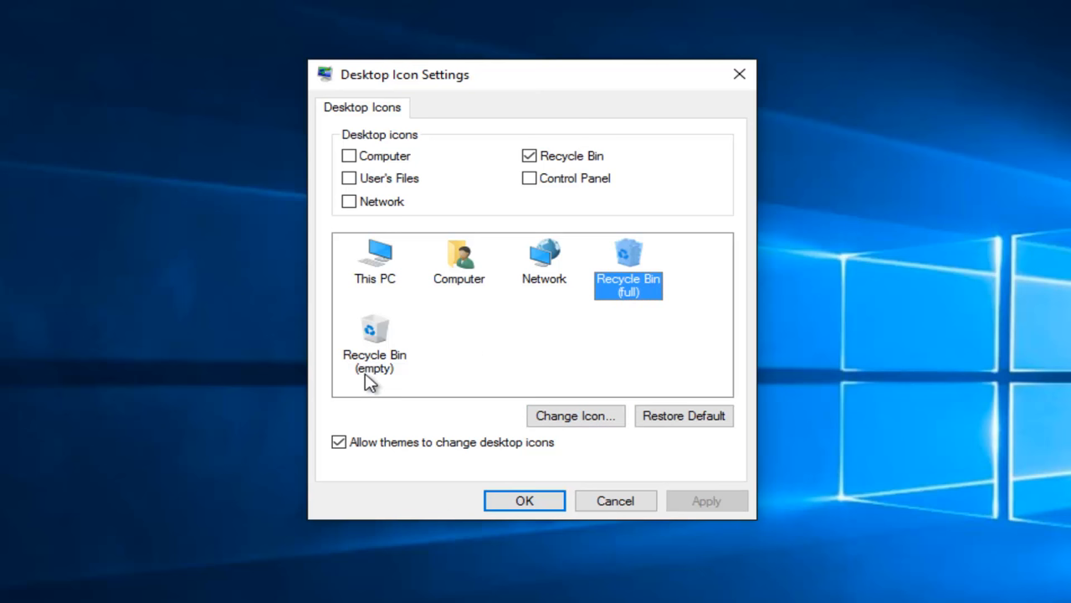
{"action": "mouse_move", "coordinate": [418, 372]}
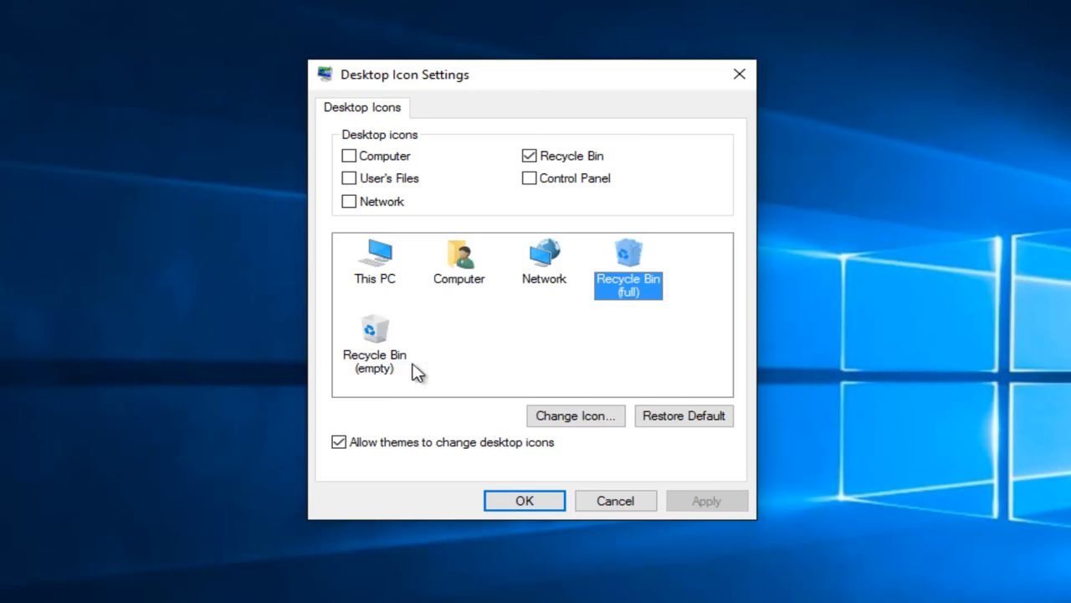
{"action": "mouse_move", "coordinate": [584, 274]}
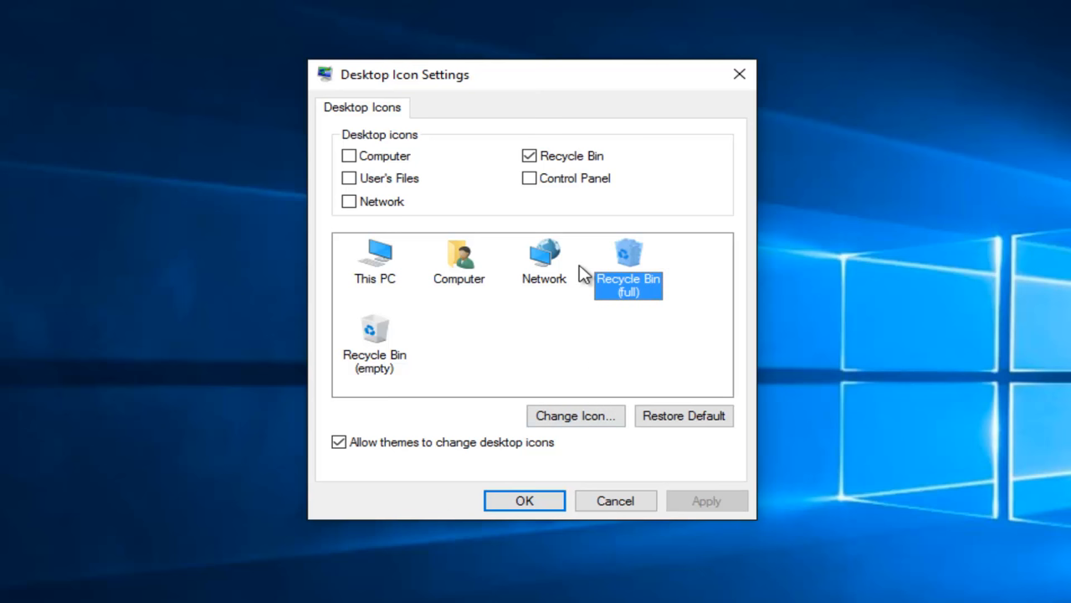
{"action": "mouse_move", "coordinate": [465, 387]}
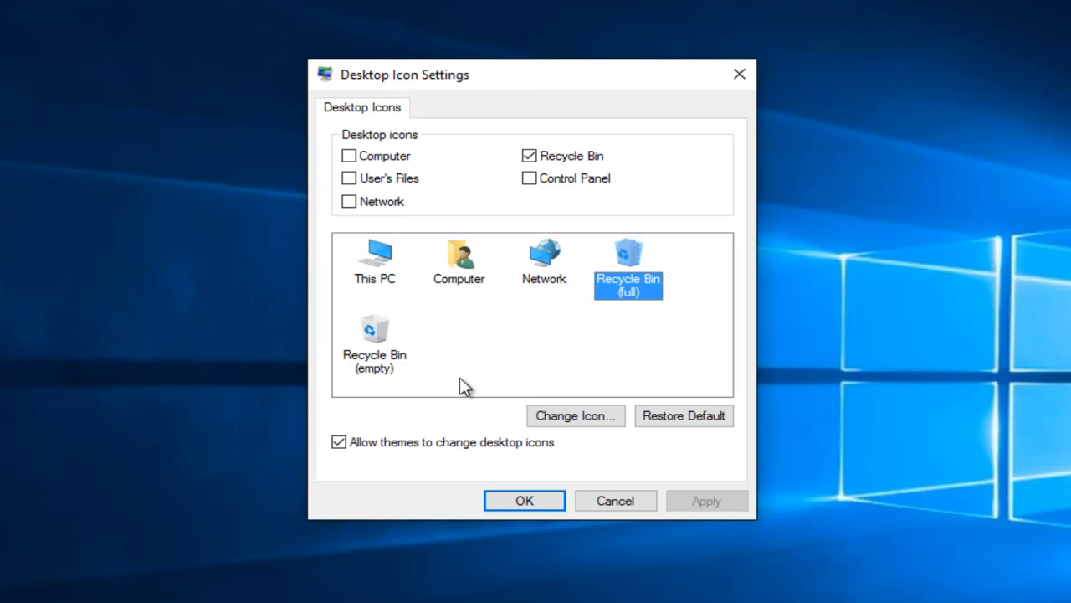
{"action": "mouse_move", "coordinate": [639, 298]}
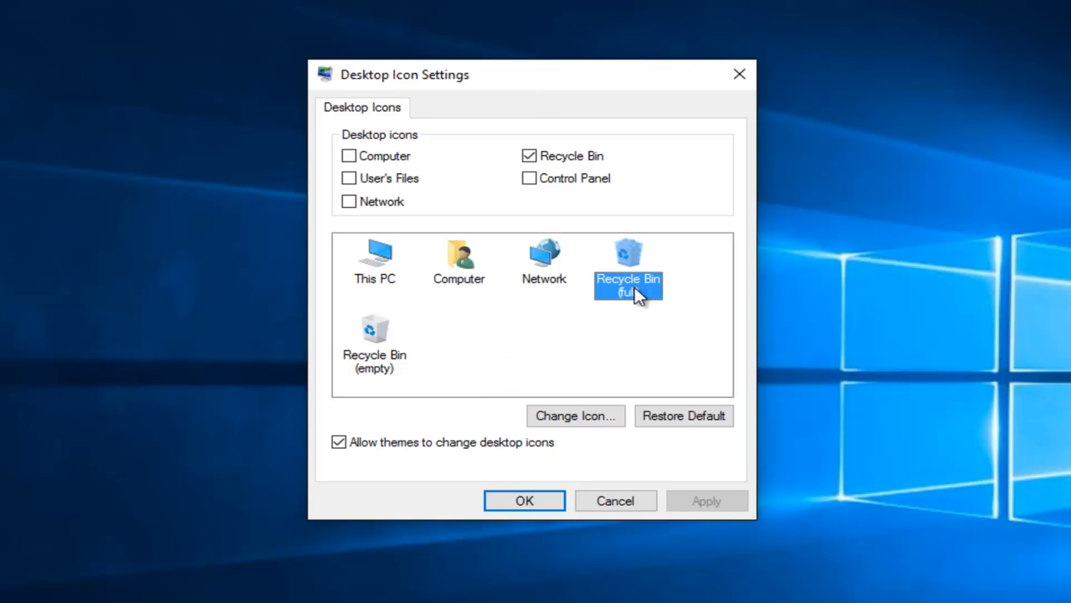
{"action": "mouse_move", "coordinate": [606, 388]}
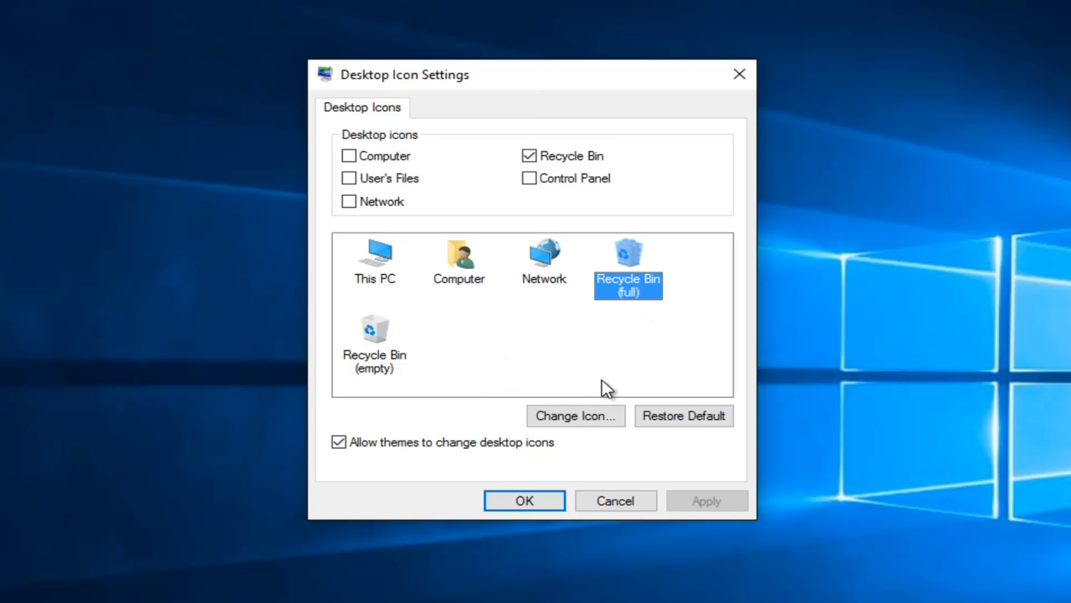
{"action": "mouse_move", "coordinate": [492, 408]}
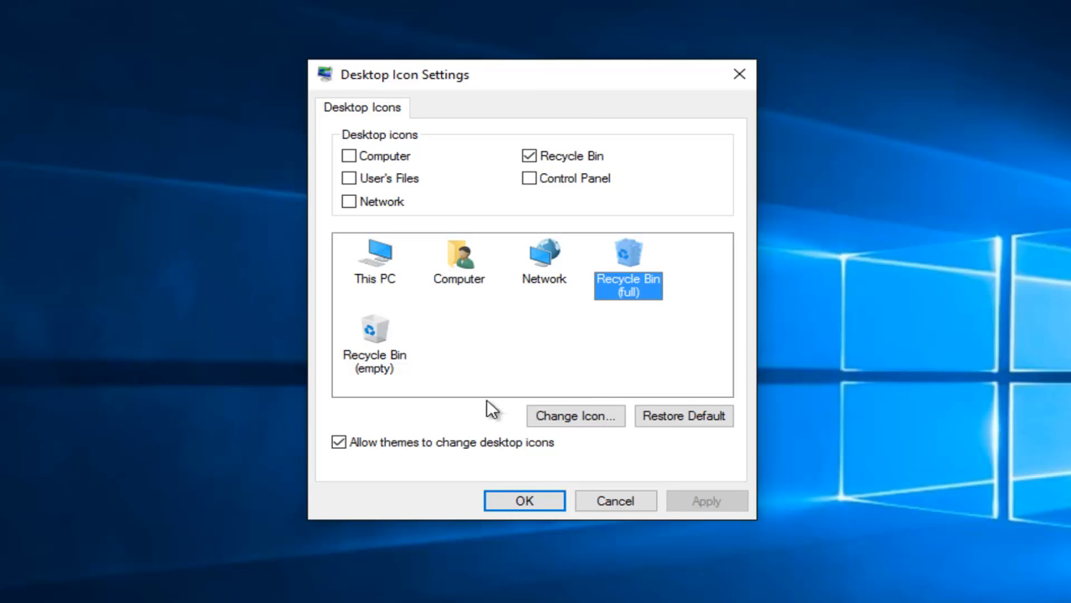
{"action": "left_click", "coordinate": [576, 415]}
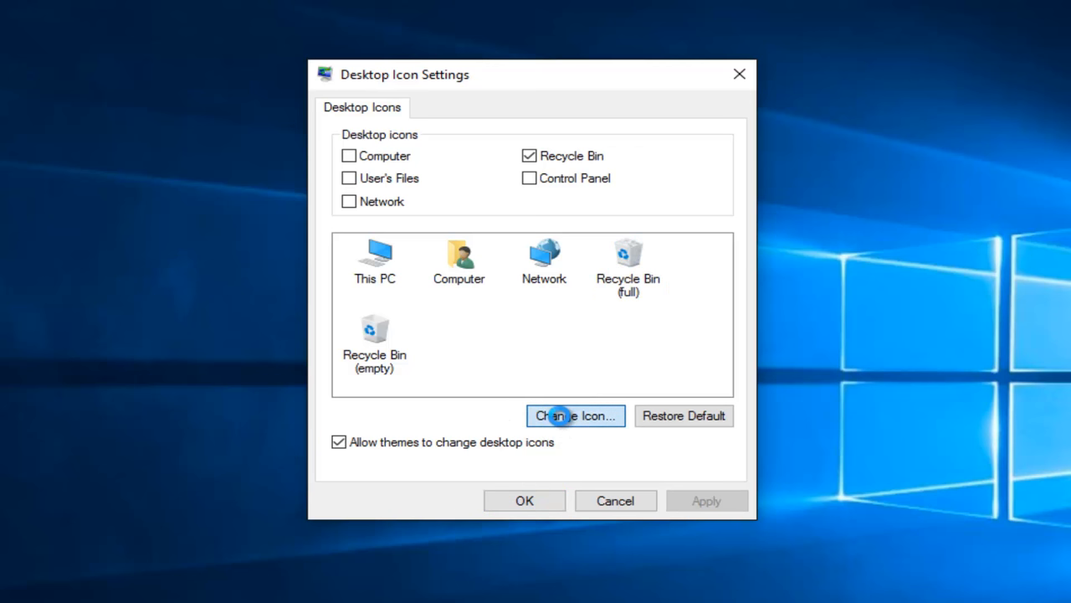
{"action": "left_click", "coordinate": [575, 415]}
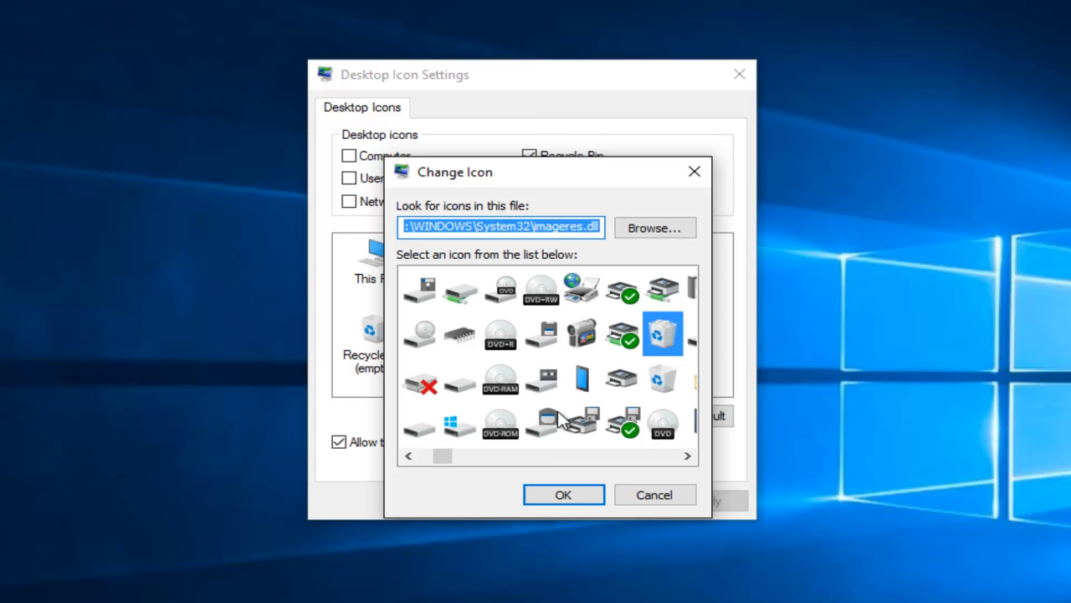
{"action": "mouse_move", "coordinate": [586, 301]}
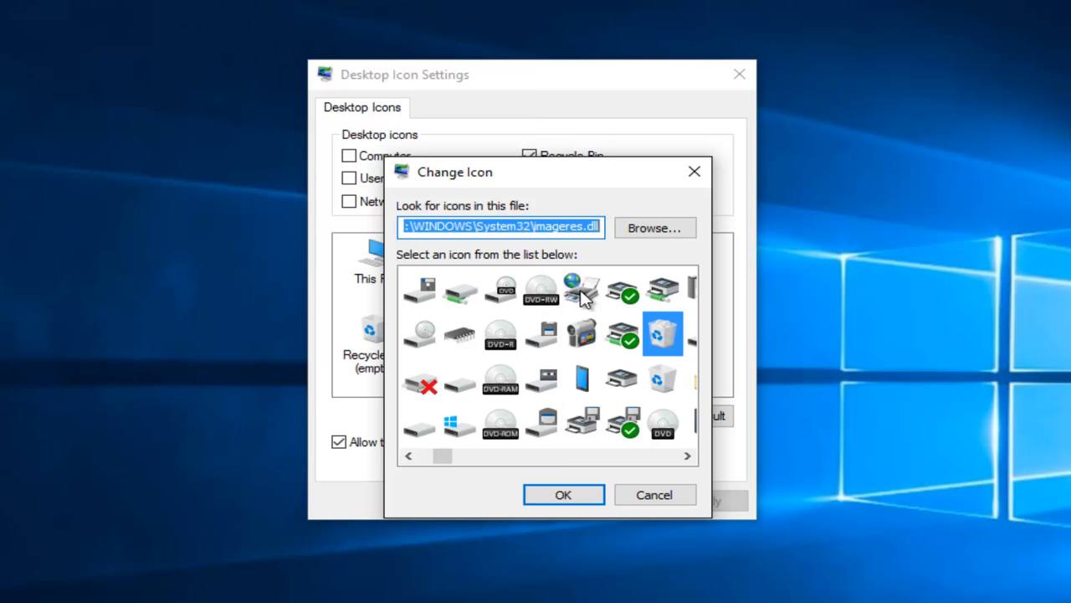
Browse imageres.dll and confirm the printer-style icon for the full Recycle Bin.
{"action": "left_click", "coordinate": [458, 333]}
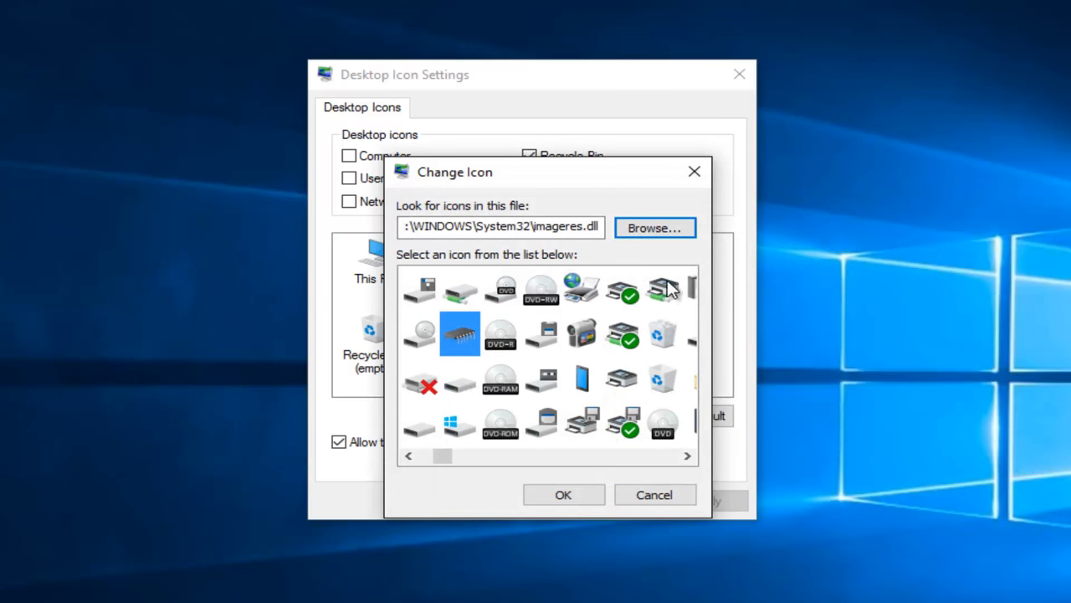
{"action": "scroll", "scroll_direction": "left", "scroll_amount": 3}
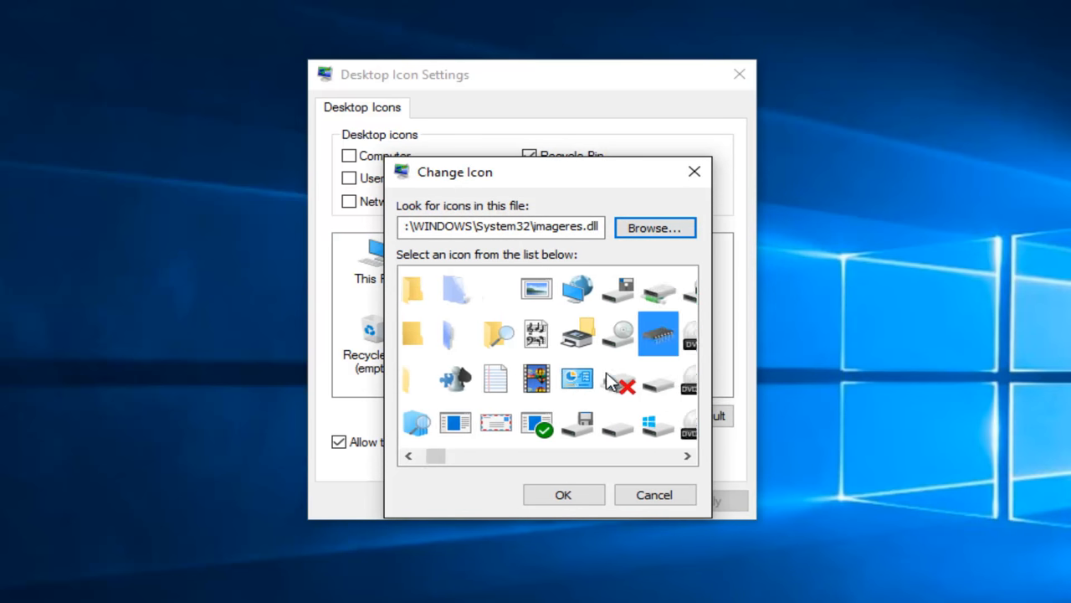
{"action": "scroll", "scroll_direction": "right", "scroll_amount": 3}
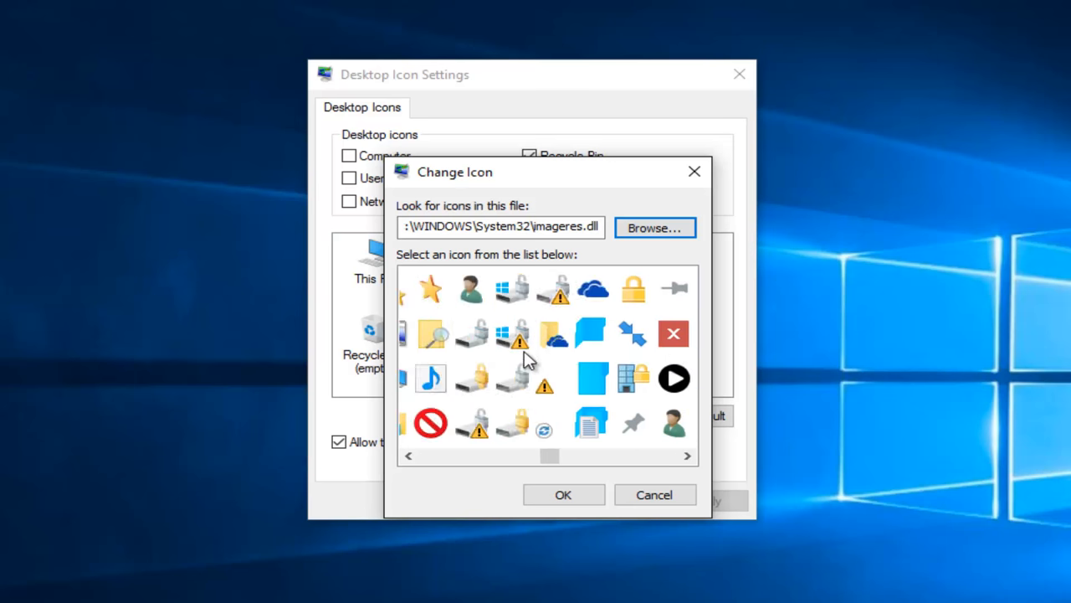
{"action": "scroll", "scroll_direction": "left", "scroll_amount": 3}
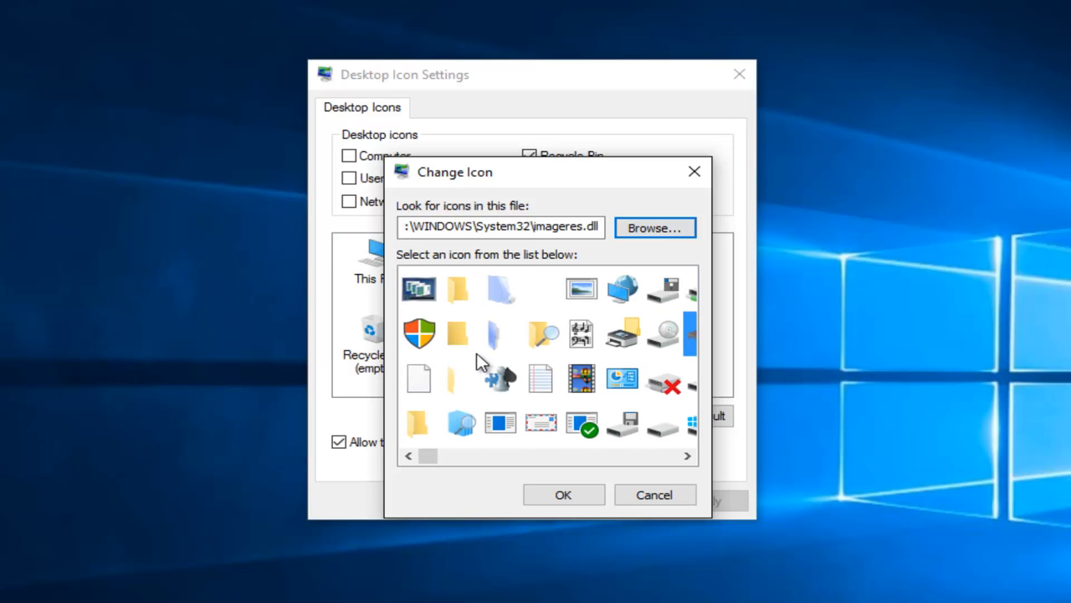
{"action": "scroll", "scroll_direction": "right", "scroll_amount": 3}
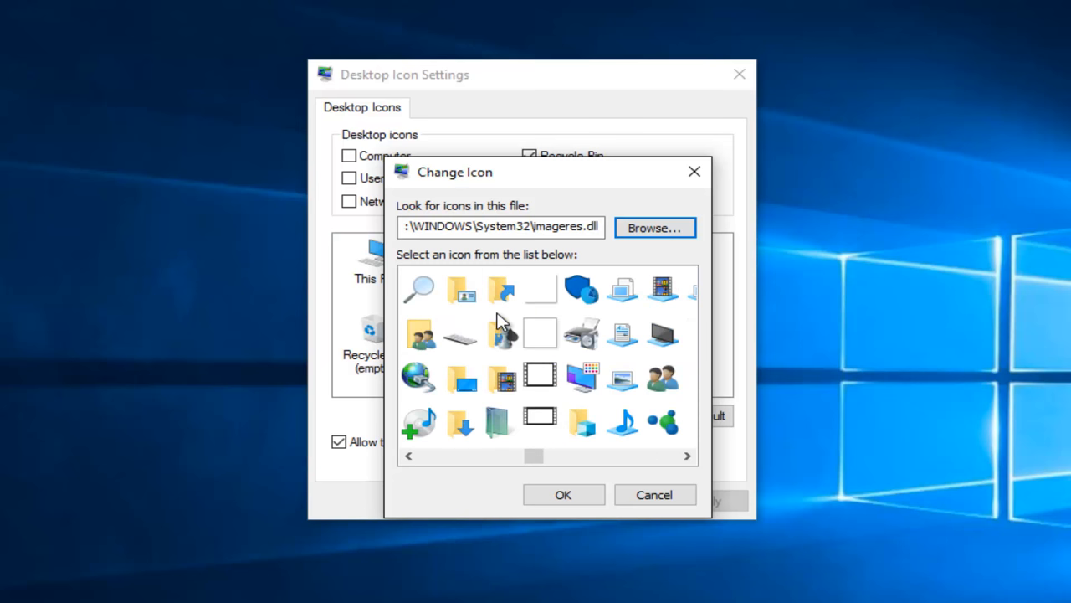
{"action": "scroll", "scroll_direction": "right", "scroll_amount": 3}
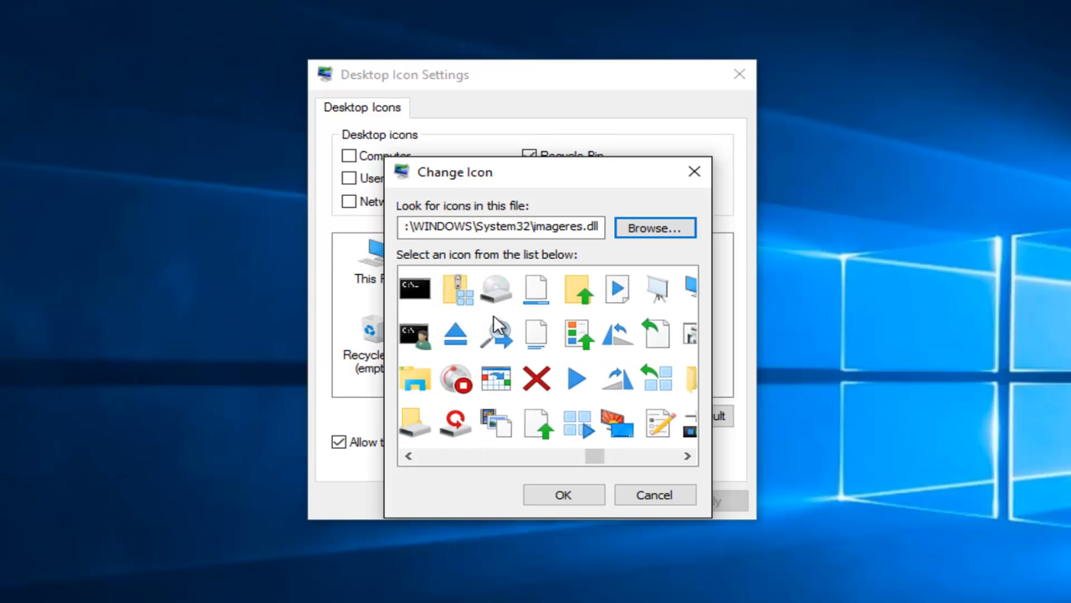
{"action": "scroll", "scroll_direction": "right", "scroll_amount": 3}
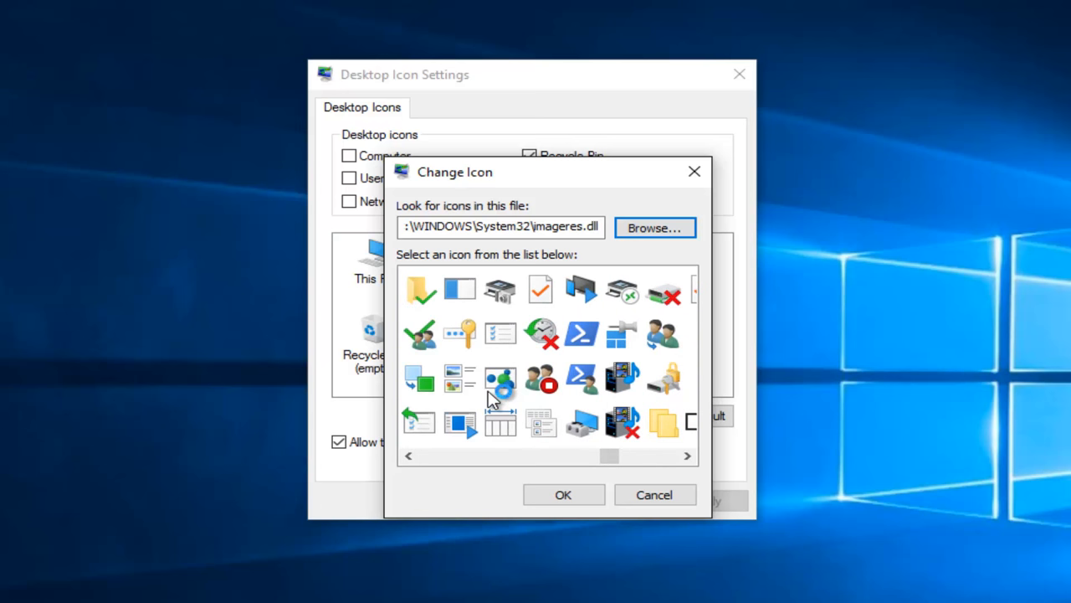
{"action": "mouse_move", "coordinate": [544, 347]}
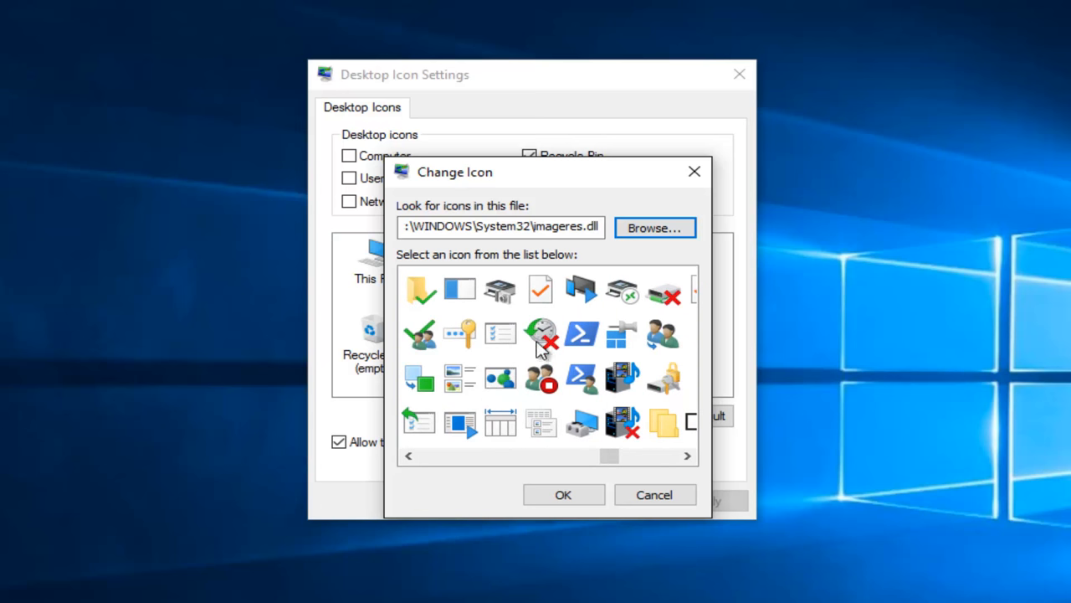
{"action": "left_click", "coordinate": [623, 288]}
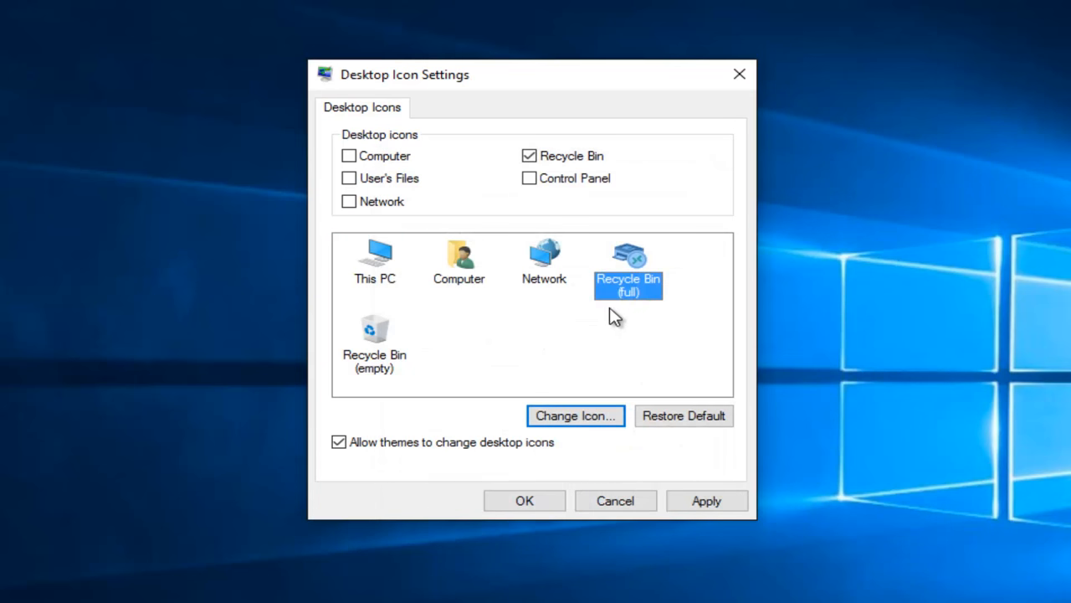
Assign the DVD-ROM disc icon to Recycle Bin (empty) and save the Desktop Icon Settings.
{"action": "left_click", "coordinate": [375, 334]}
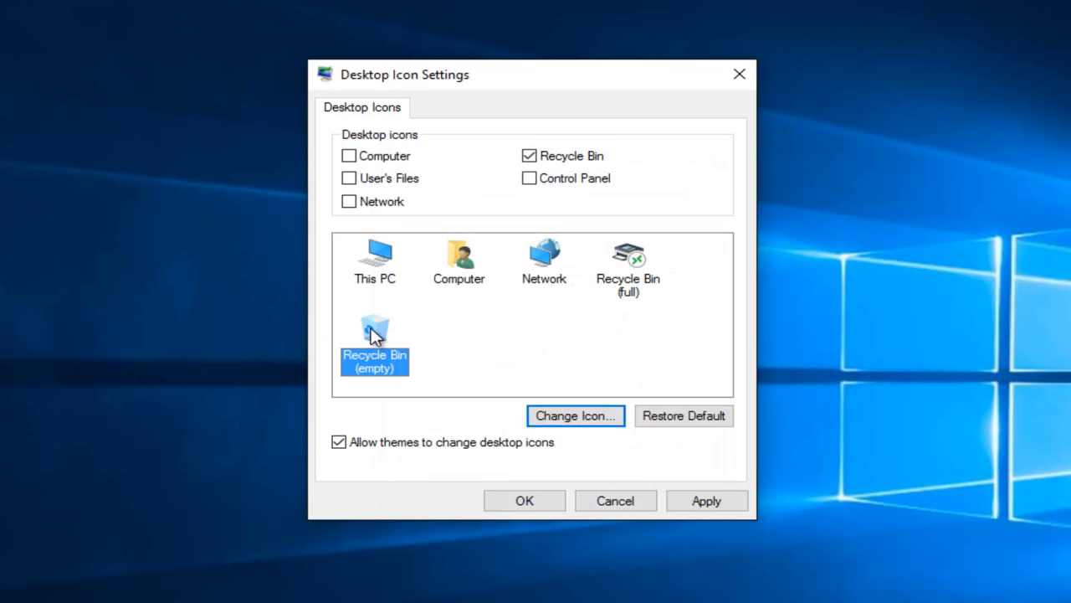
{"action": "left_click", "coordinate": [575, 415]}
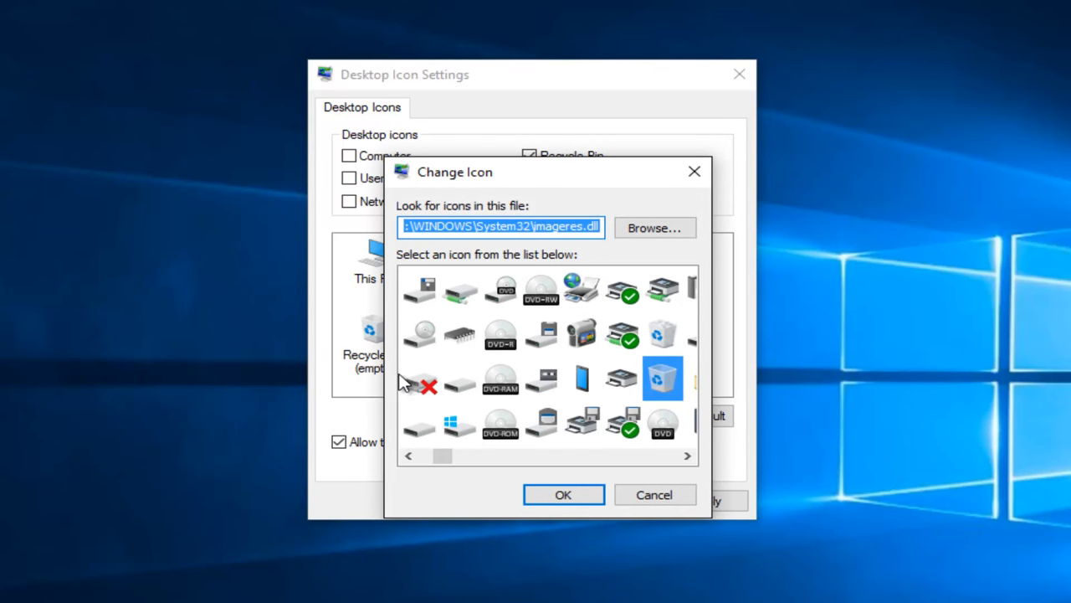
{"action": "mouse_move", "coordinate": [535, 335]}
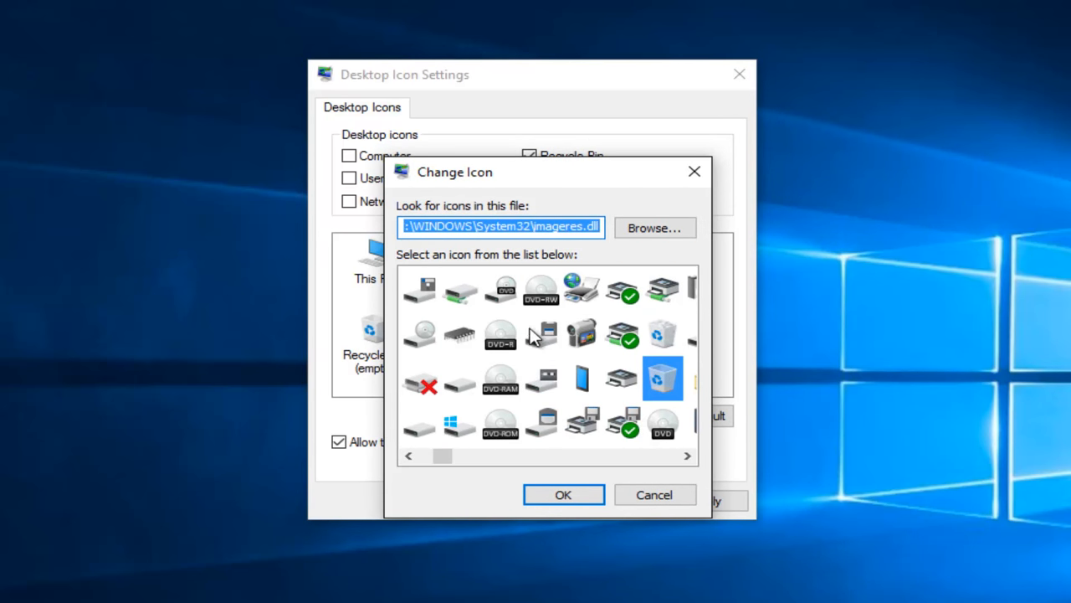
{"action": "left_click", "coordinate": [499, 422]}
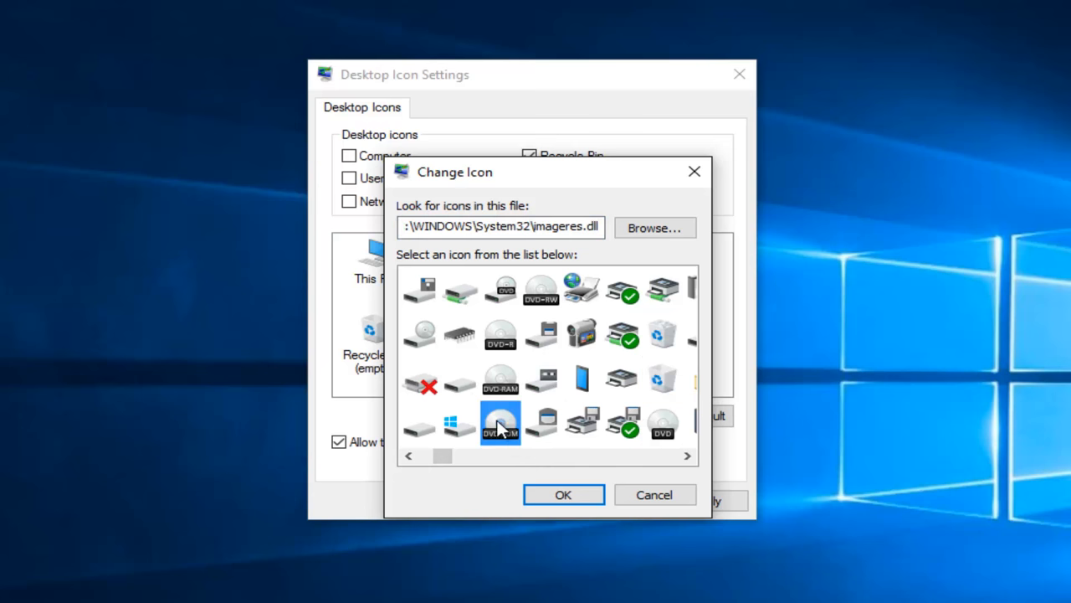
{"action": "left_click", "coordinate": [563, 494]}
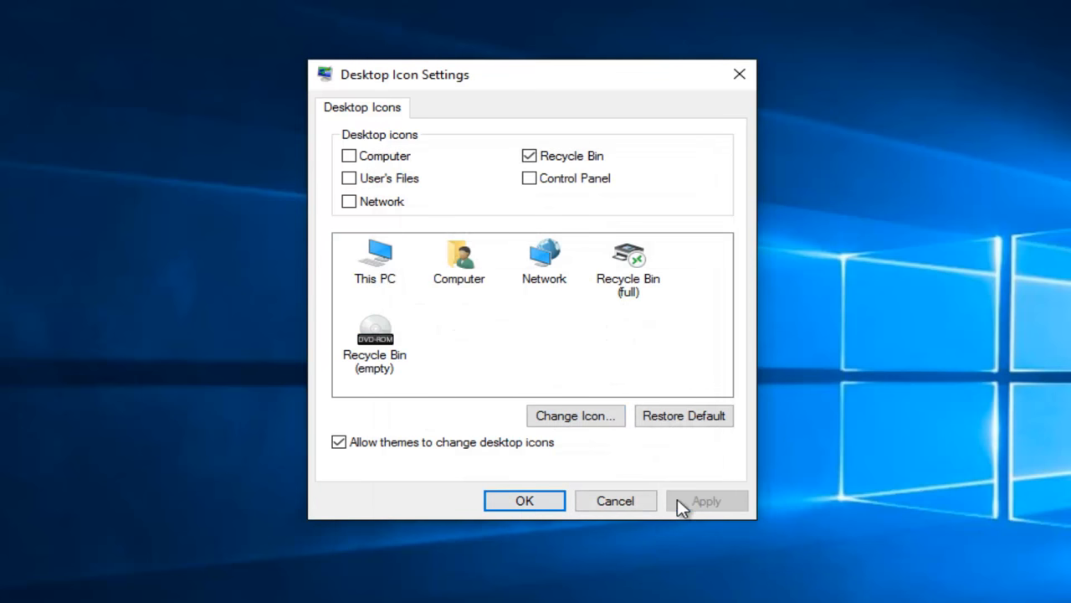
{"action": "left_click", "coordinate": [524, 499]}
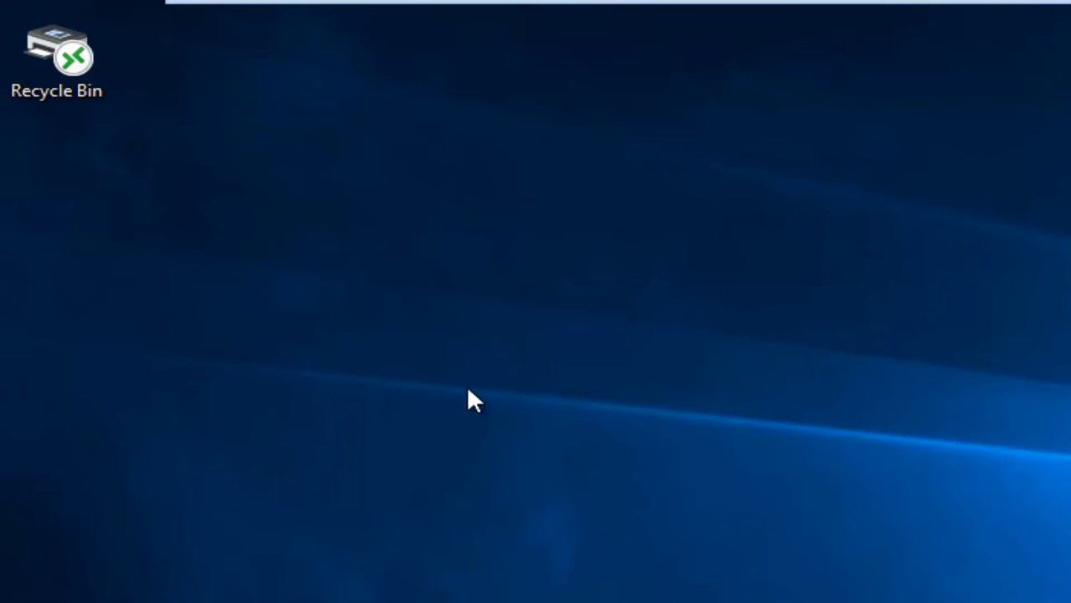
Choose Empty Recycle Bin from the desktop bin's context menu to trigger the delete confirmation.
{"action": "left_click", "coordinate": [57, 54]}
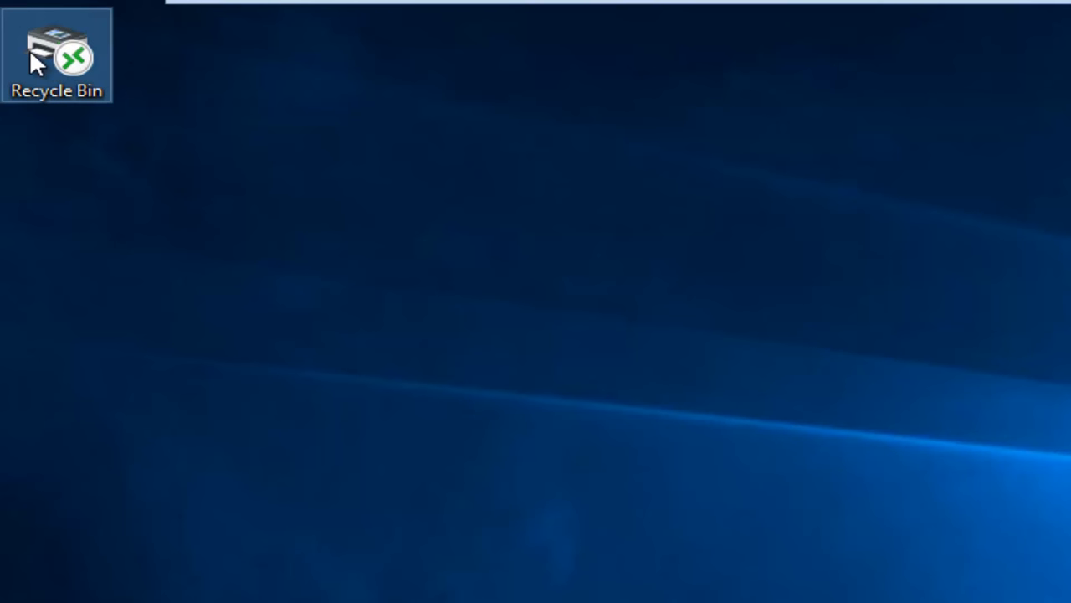
{"action": "right_click", "coordinate": [57, 57]}
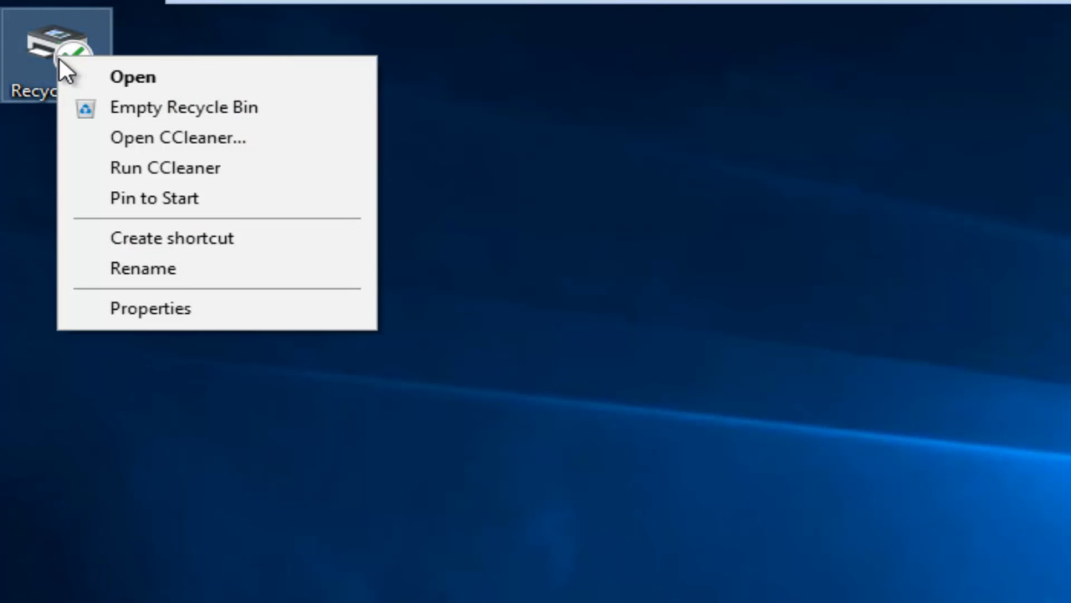
{"action": "left_click", "coordinate": [184, 107]}
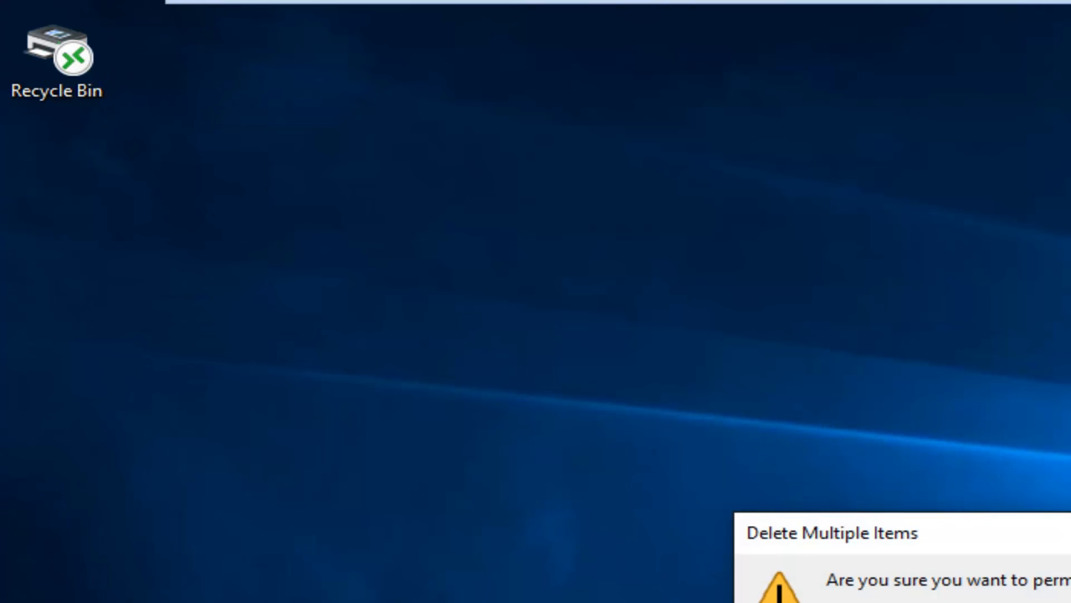